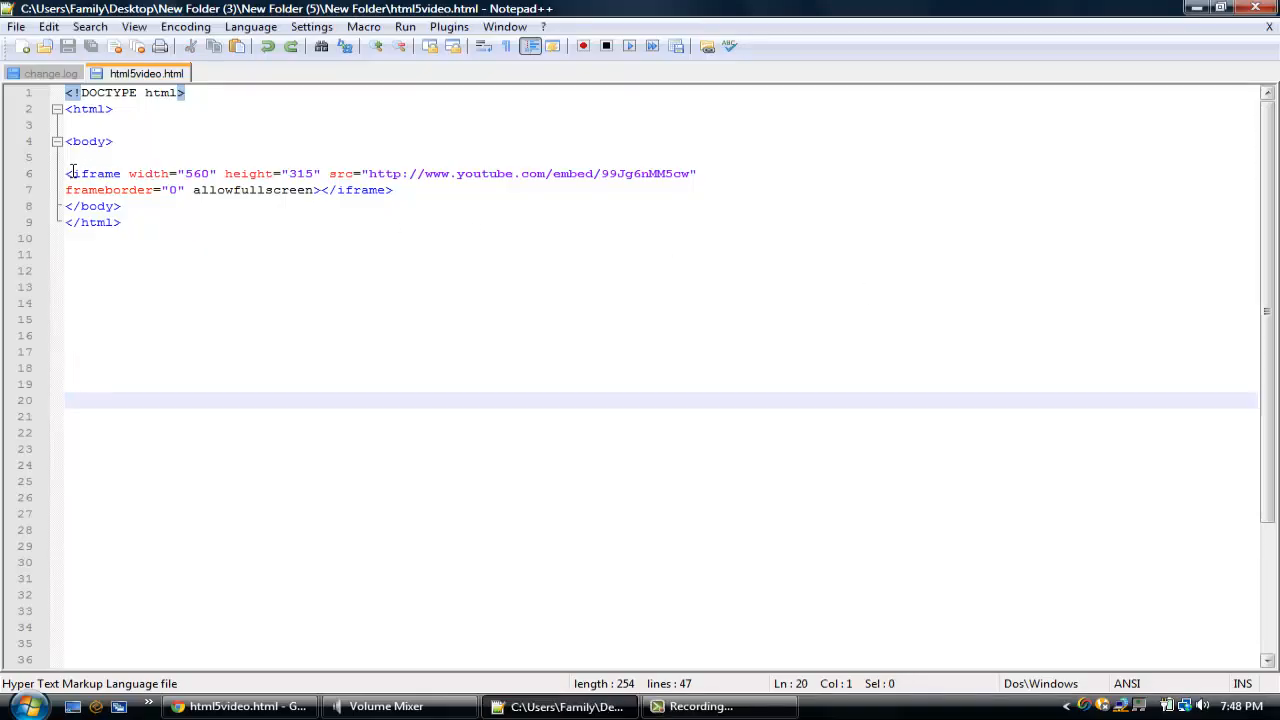
Preview the page in Chrome, then select the iframe code holding width 560
left_click(404, 26)
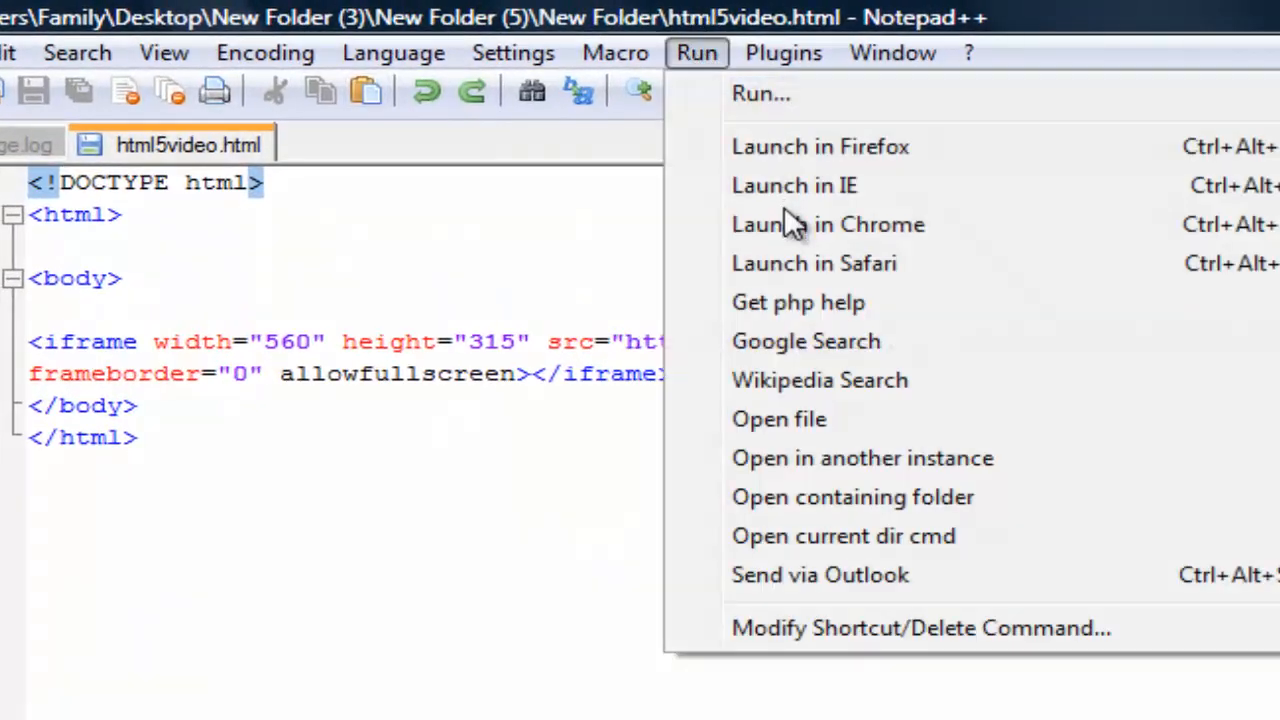
left_click(827, 224)
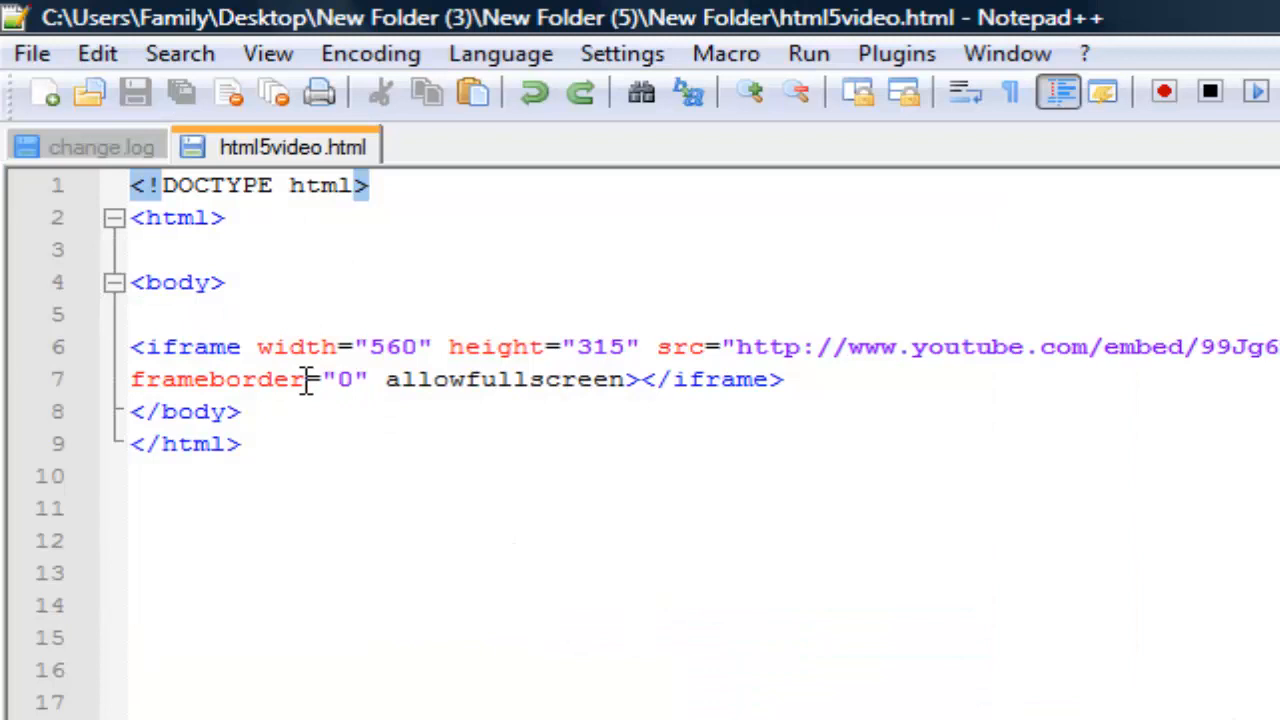
left_click(240, 411)
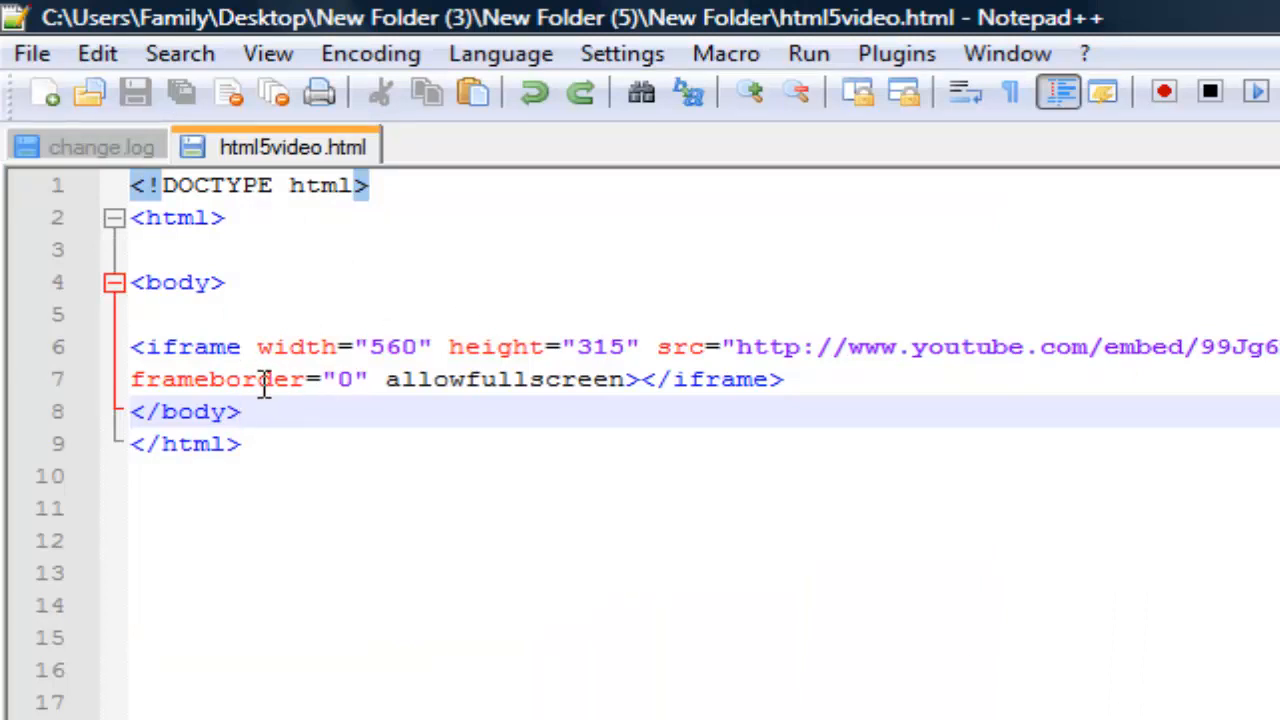
left_click_drag(130, 347, 787, 379)
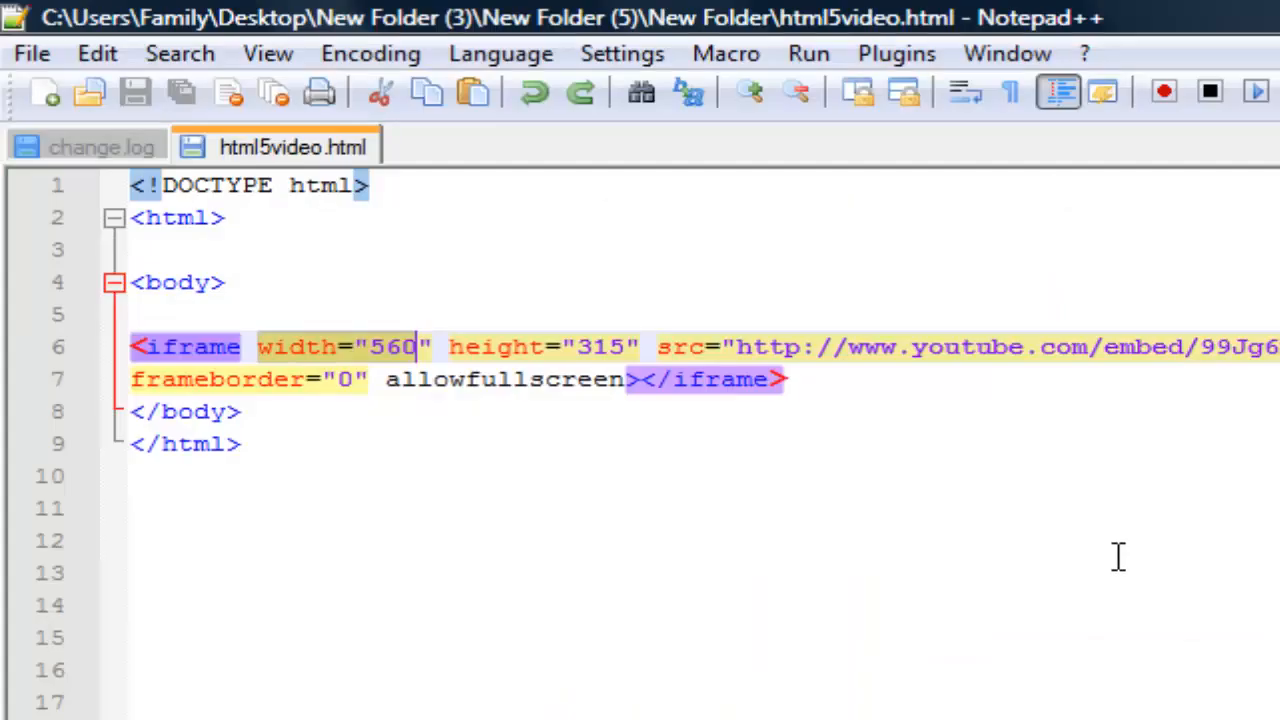
mouse_move(405, 362)
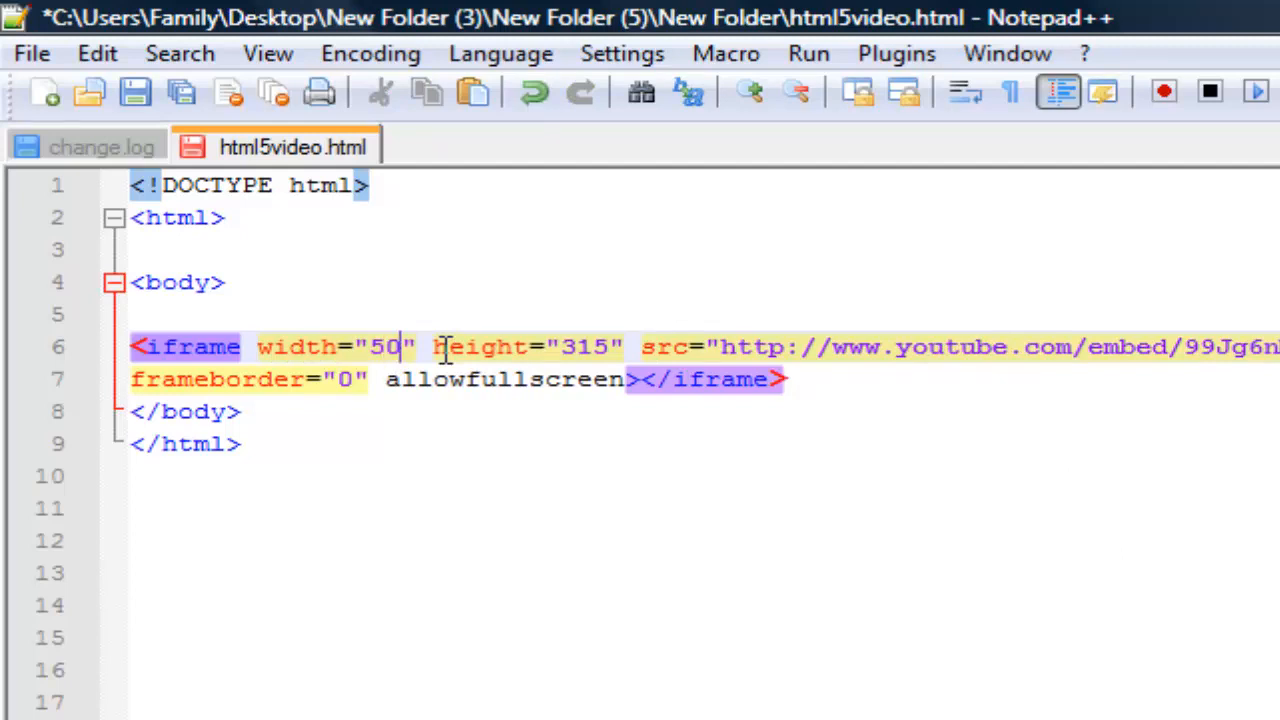
Try the iframe width as 50%, then restore it to 560
type("%")
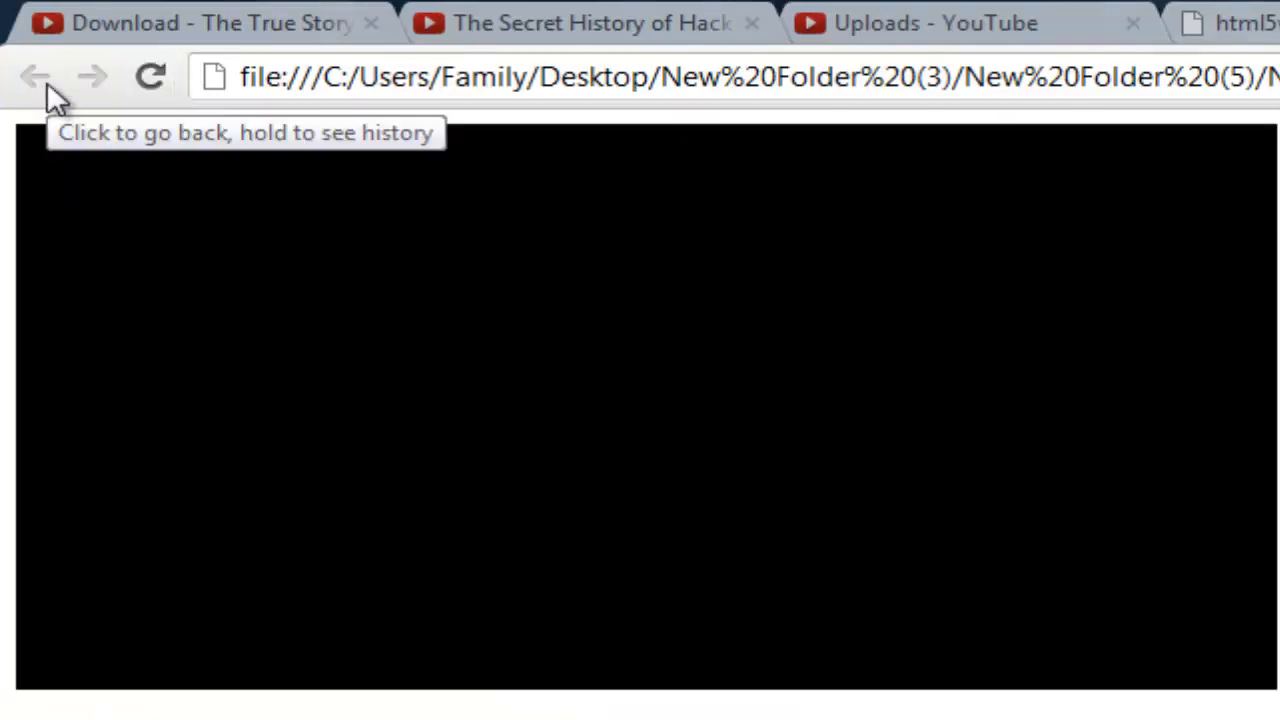
mouse_move(1260, 398)
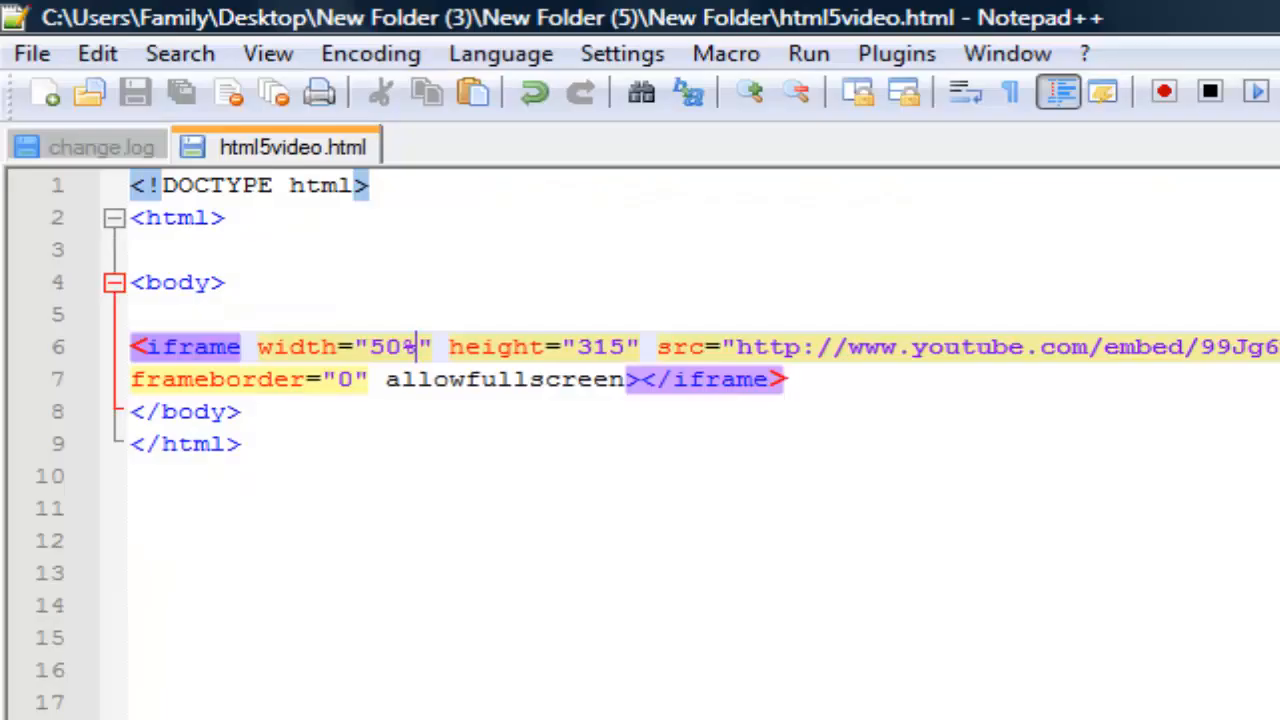
type("560")
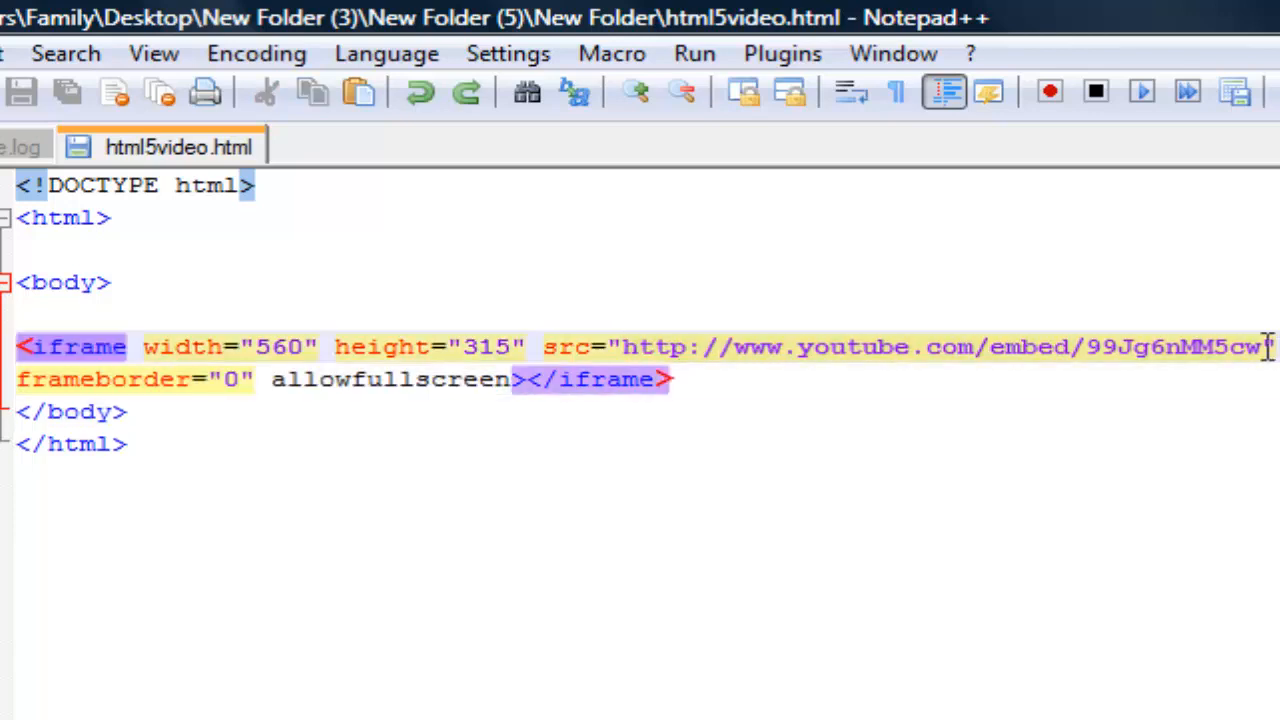
mouse_move(760, 425)
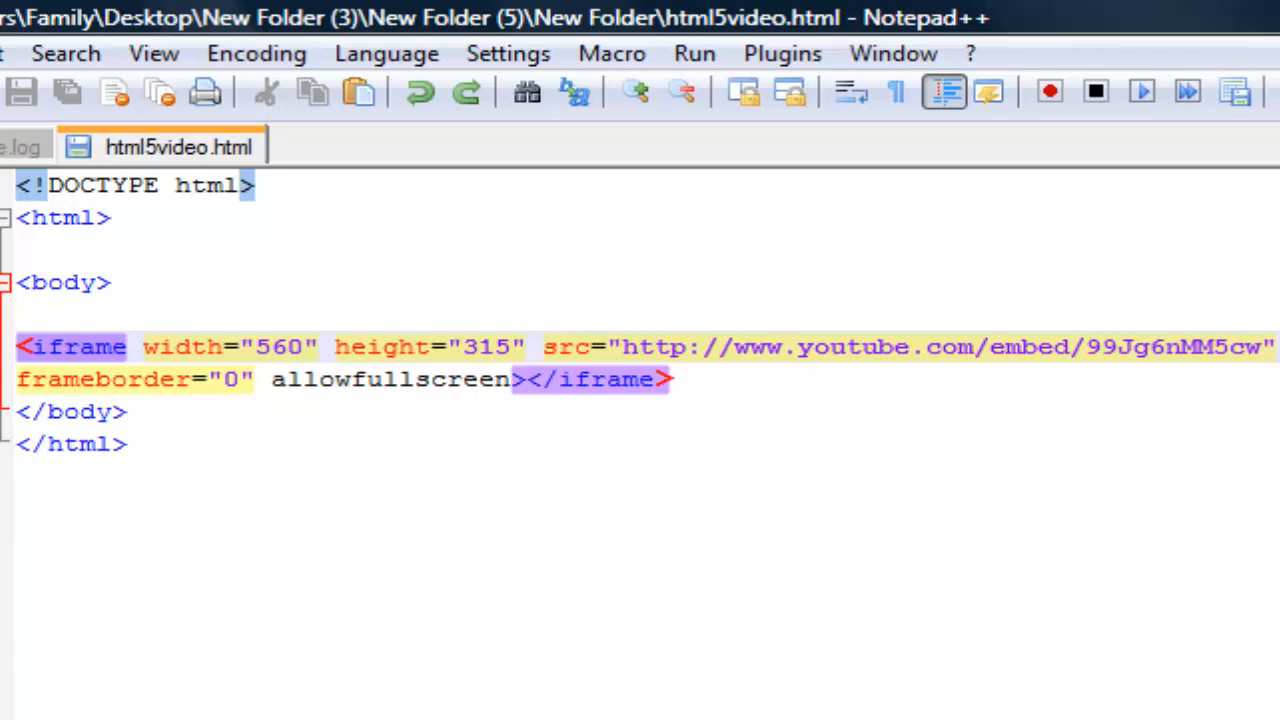
Open the File menu in Notepad++
left_click(15, 53)
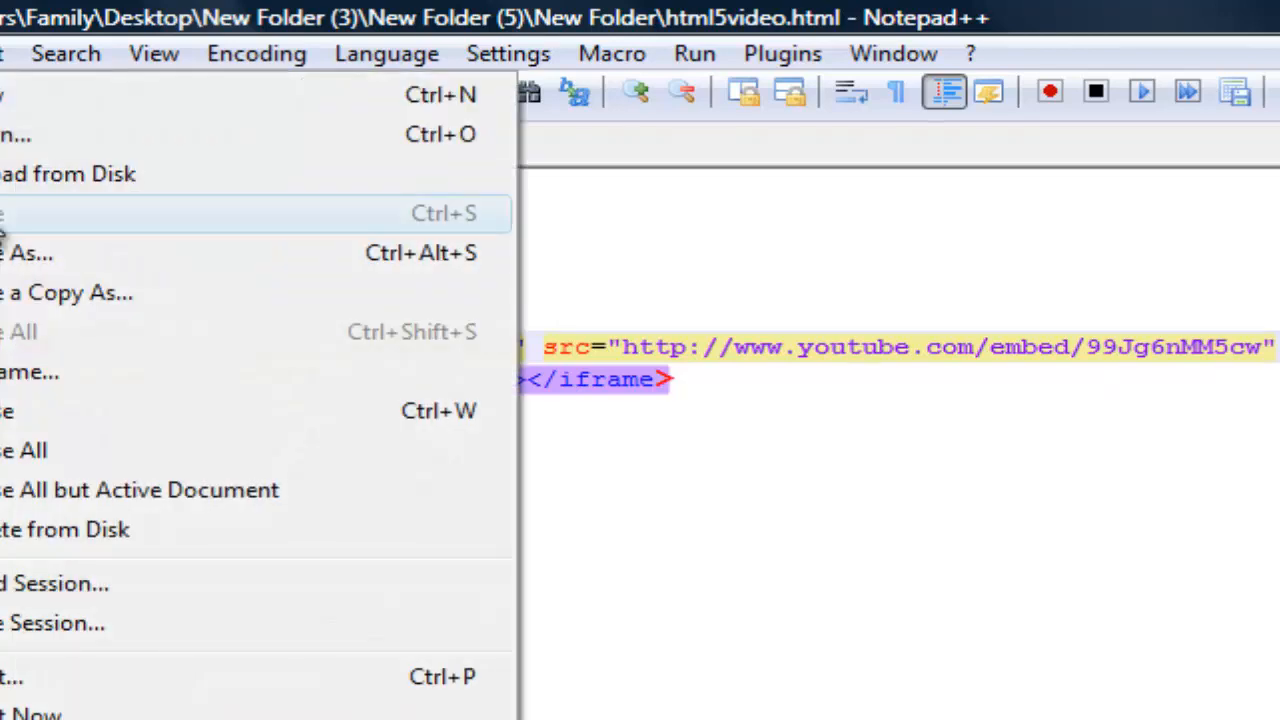
left_click(30, 252)
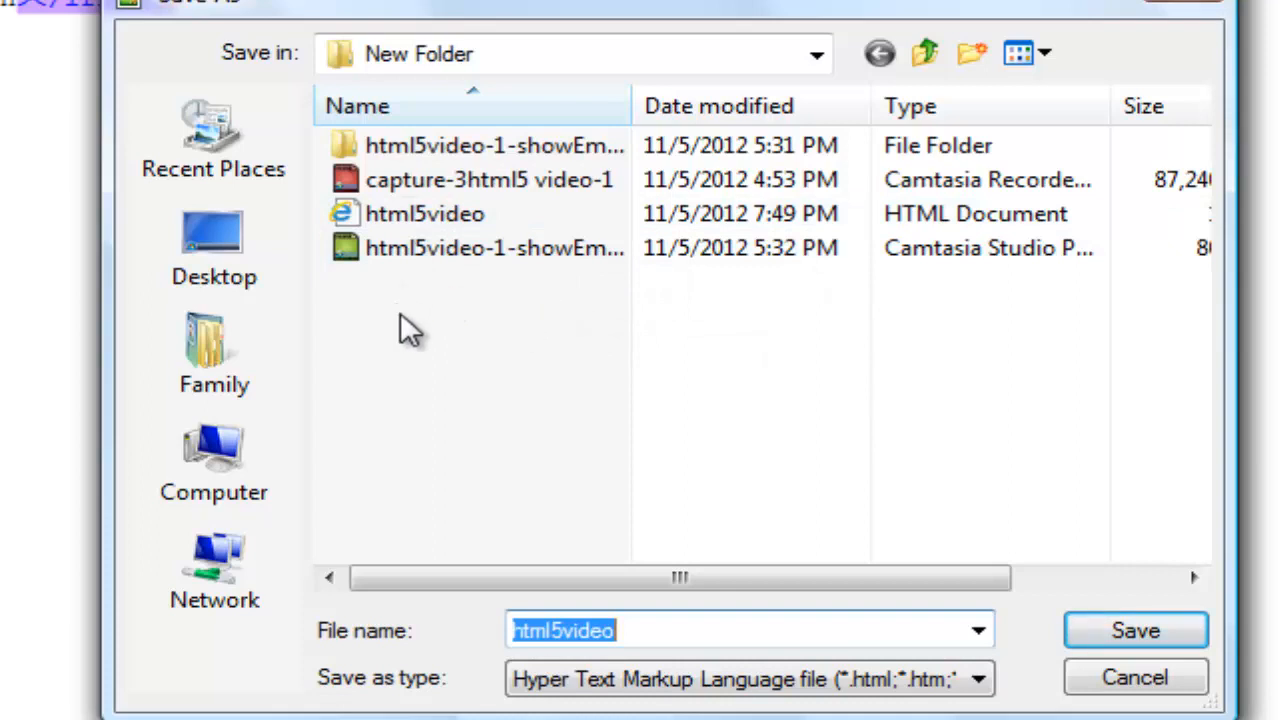
mouse_move(520, 365)
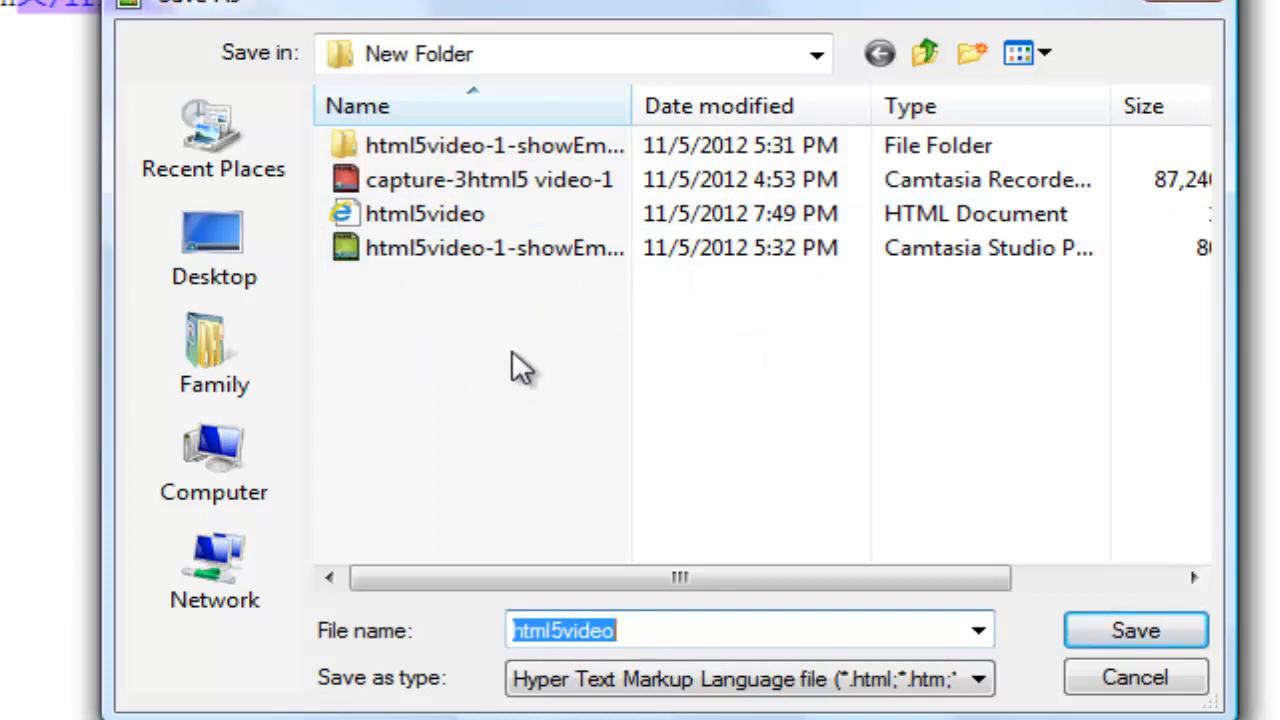
double_click(490, 145)
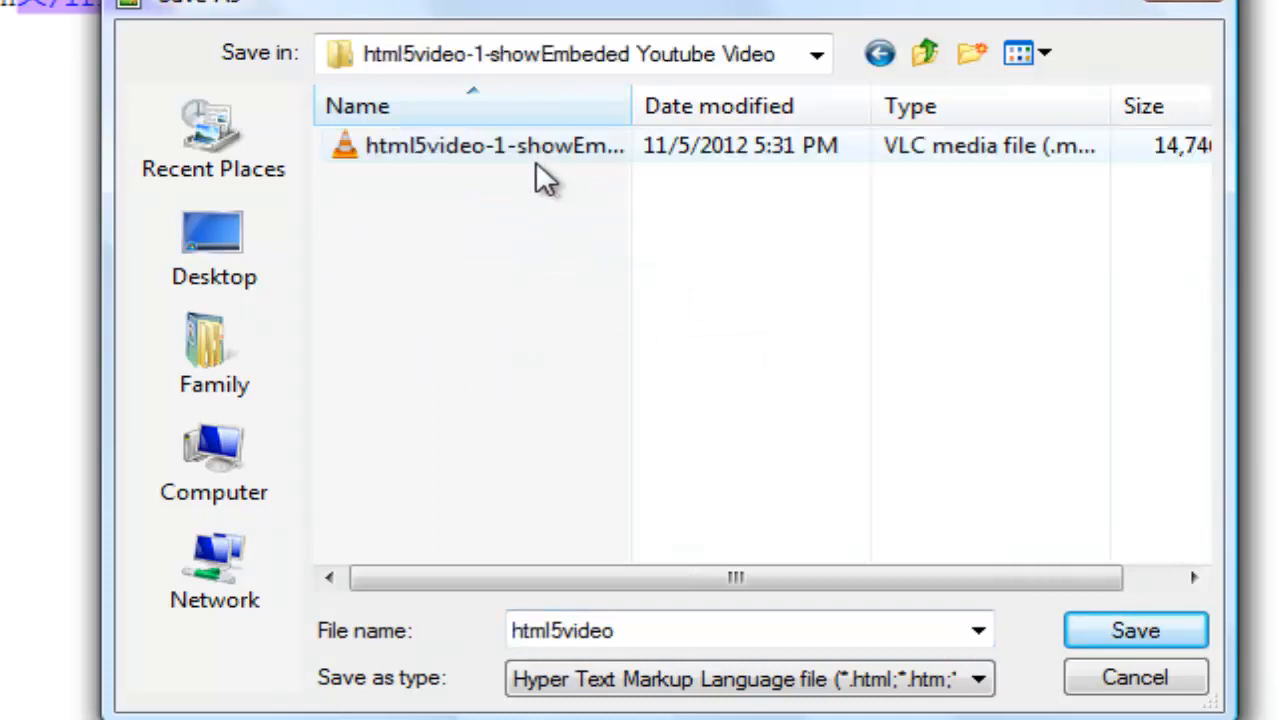
right_click(495, 145)
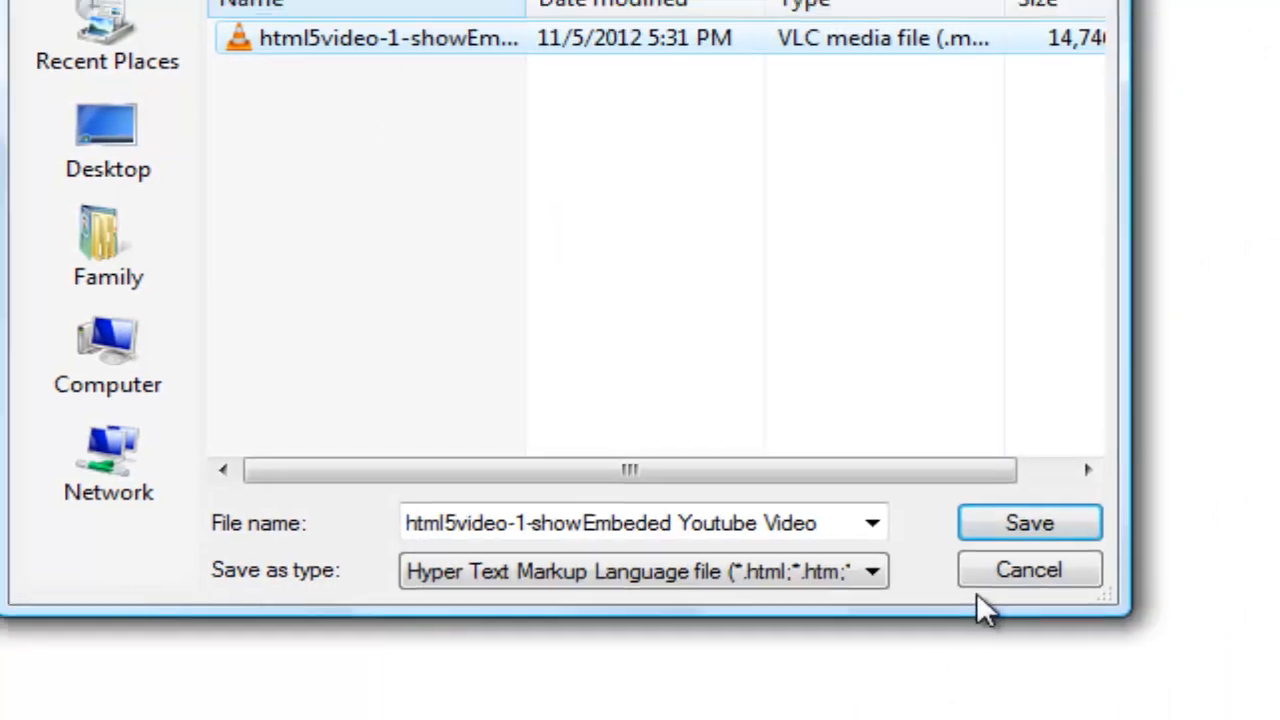
left_click(1028, 522)
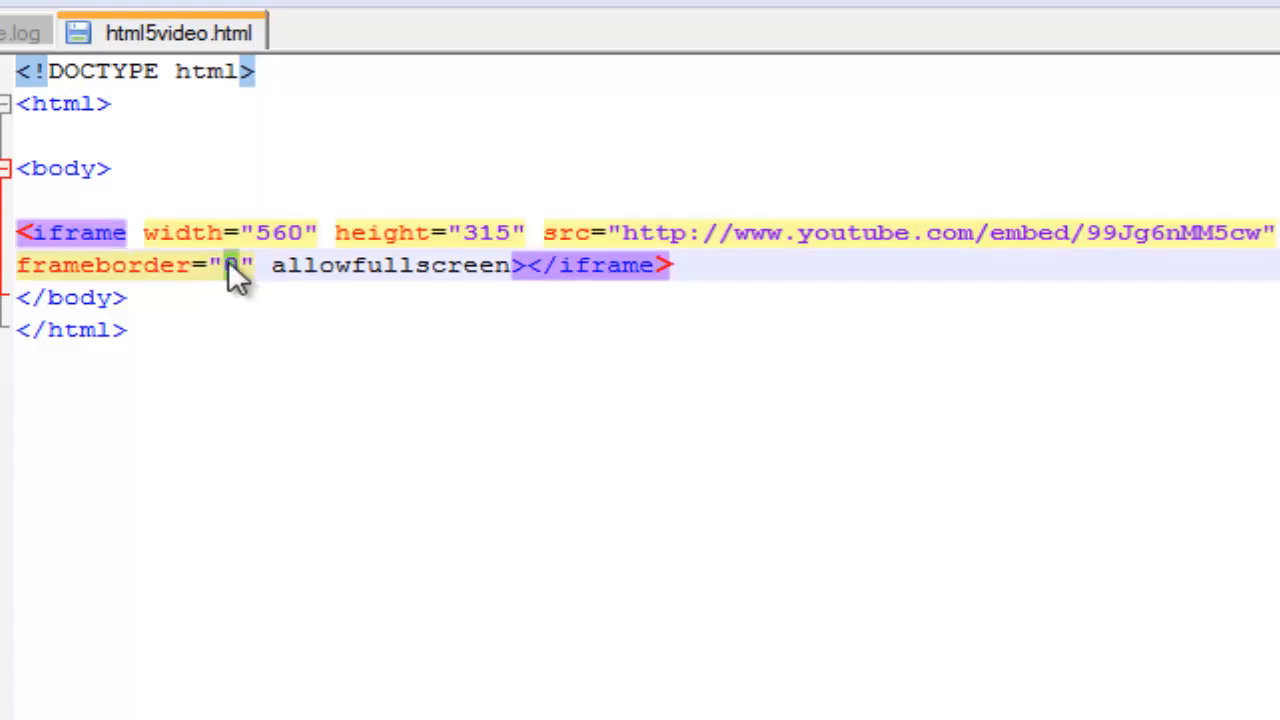
Enter 15% as the iframe's frameborder value in place of 0
type("15%")
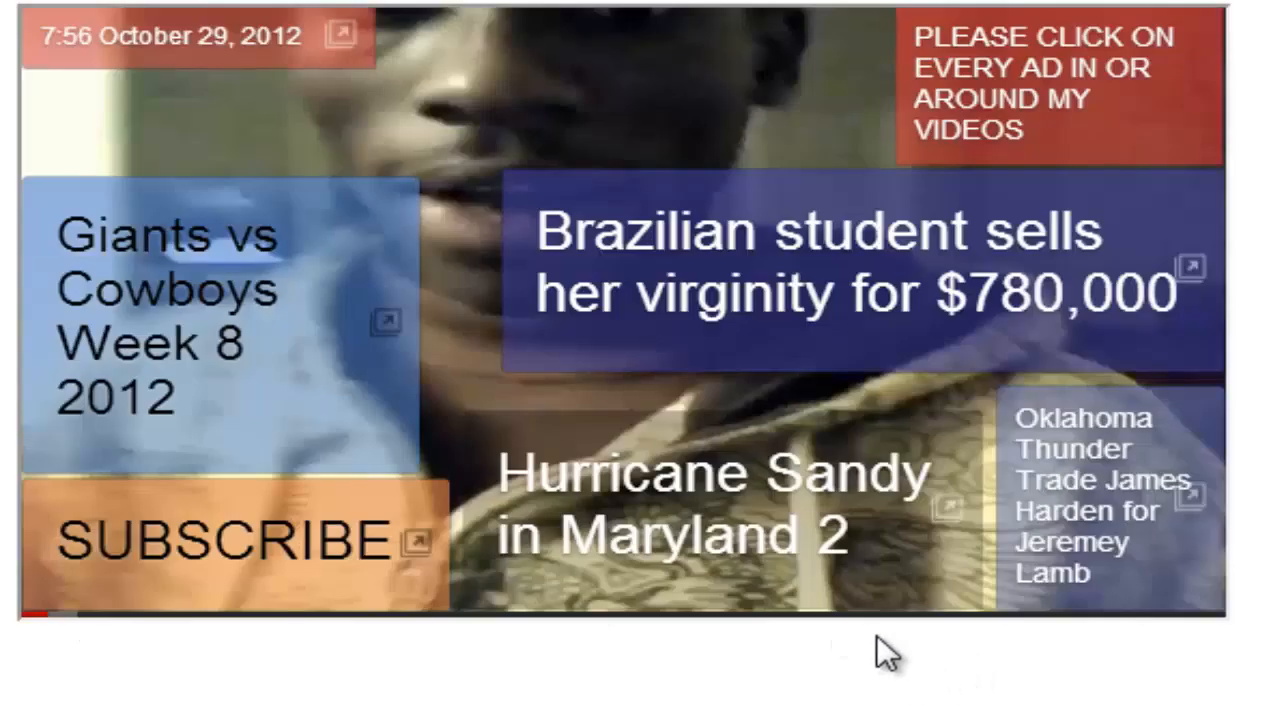
mouse_move(65, 625)
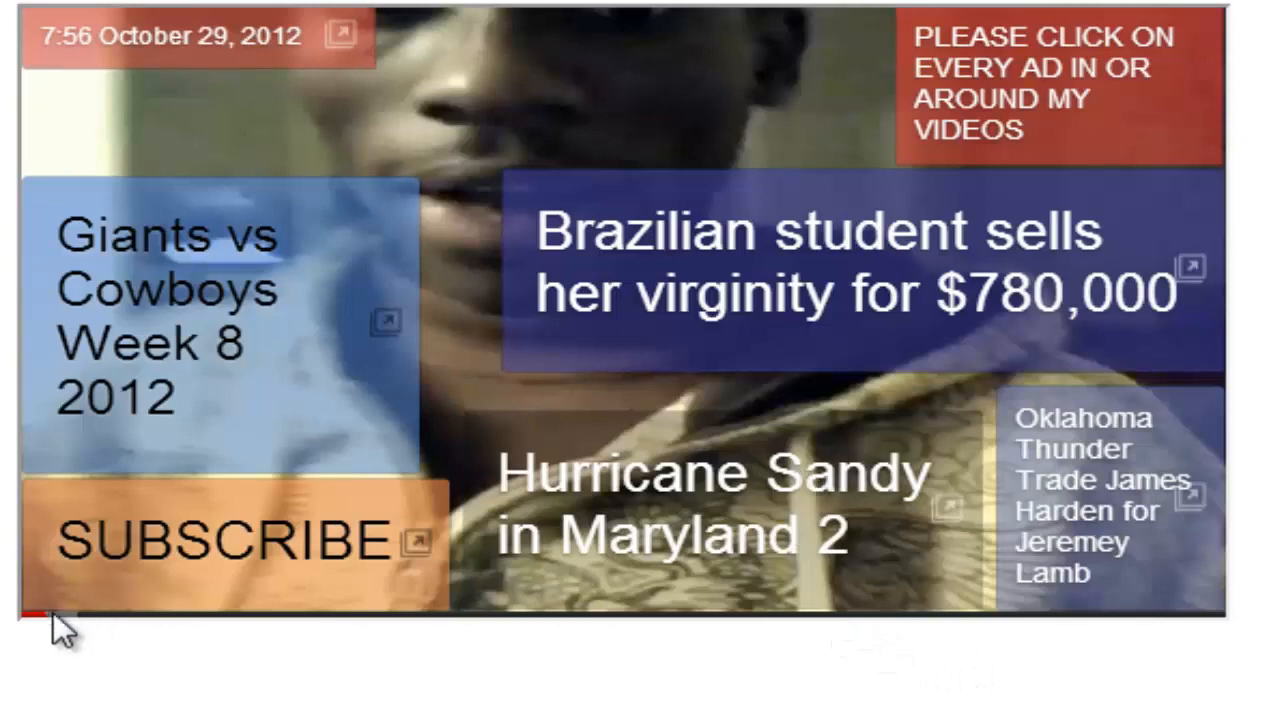